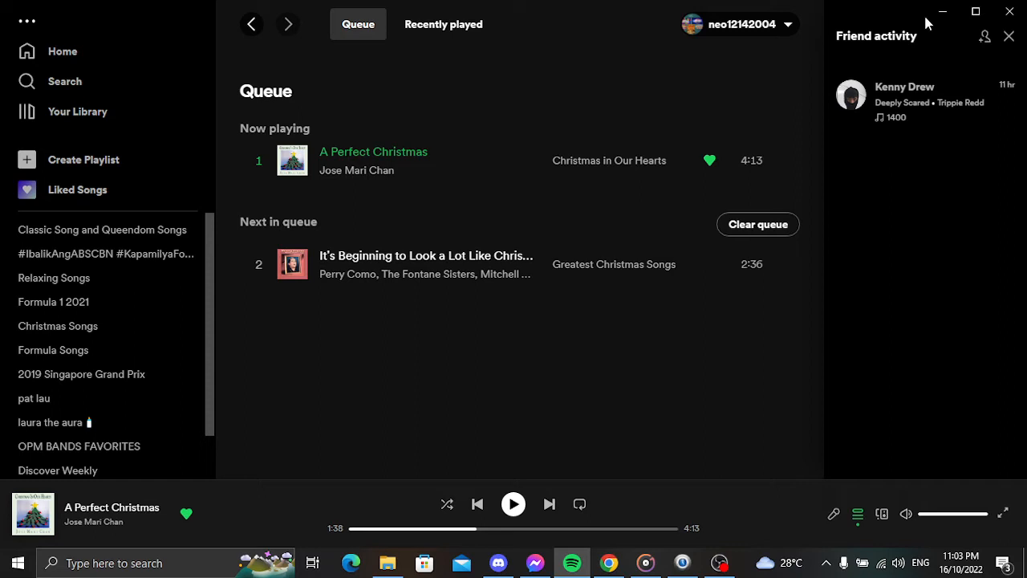
{"action": "mouse_move", "coordinate": [966, 61]}
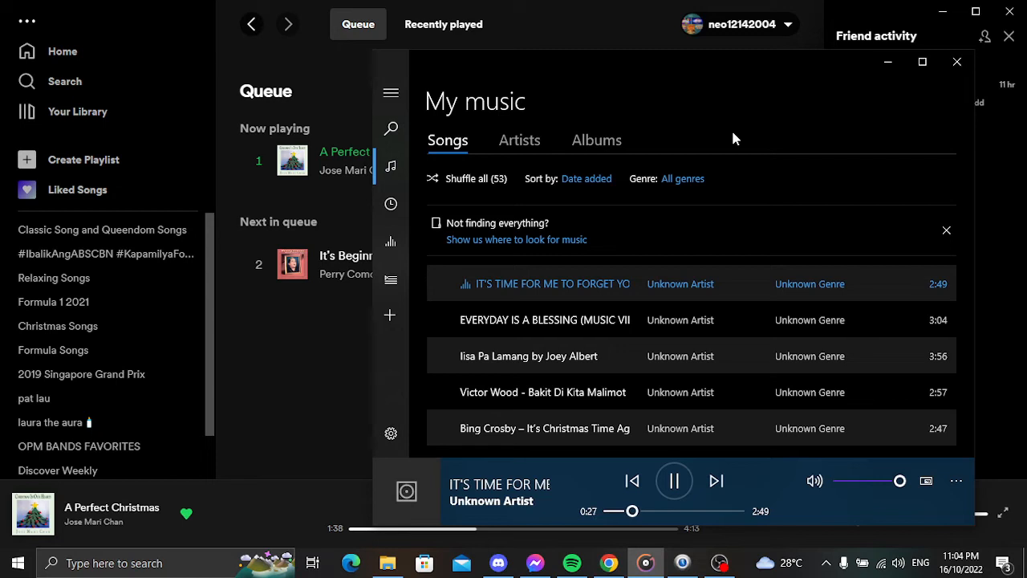
{"action": "mouse_move", "coordinate": [920, 109]}
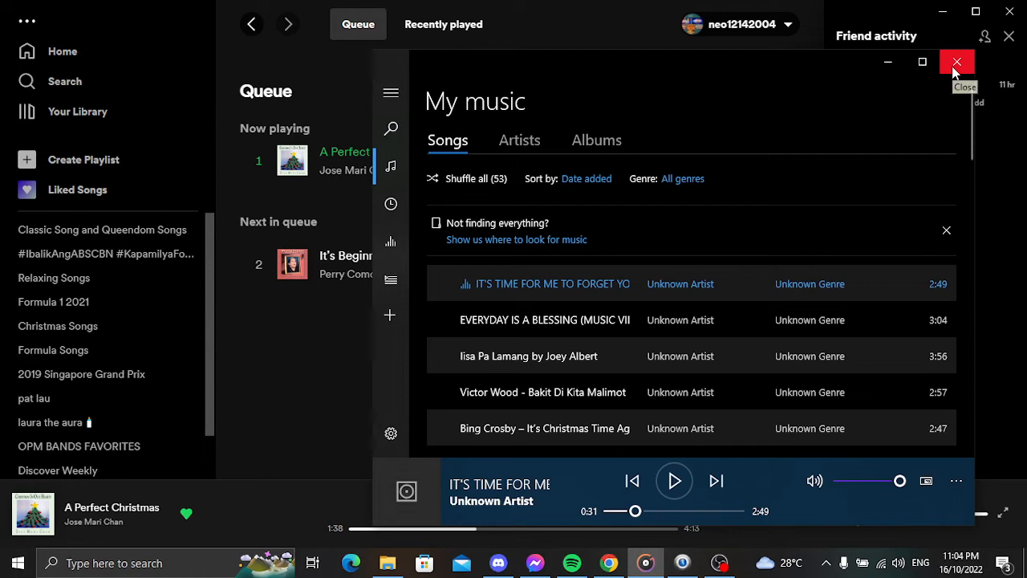
- Close Groove Music and skip to Perry Como's 'It's Beginning to Look a Lot Like Christmas' in Spotify
{"action": "left_click", "coordinate": [956, 62]}
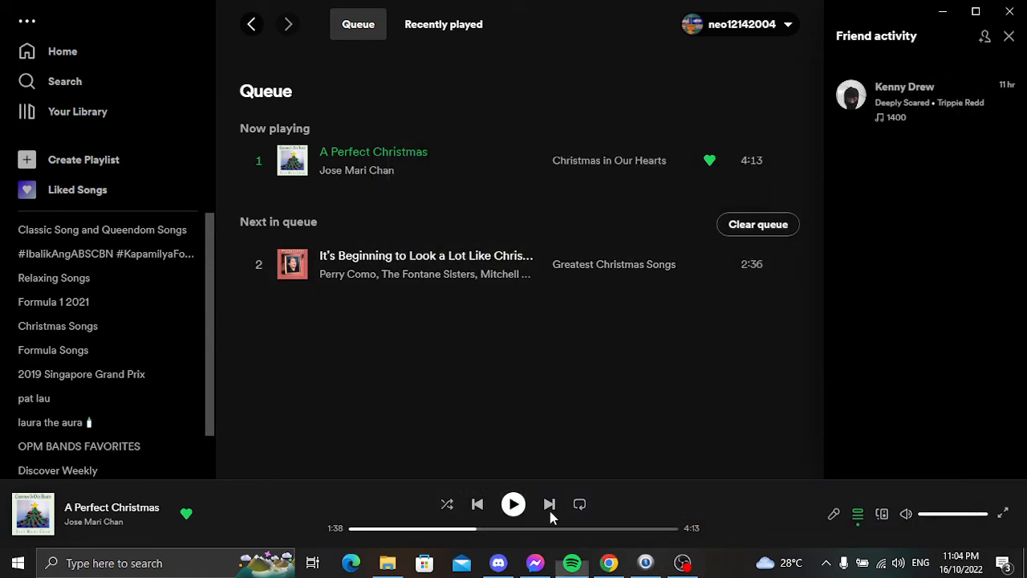
{"action": "mouse_move", "coordinate": [626, 533]}
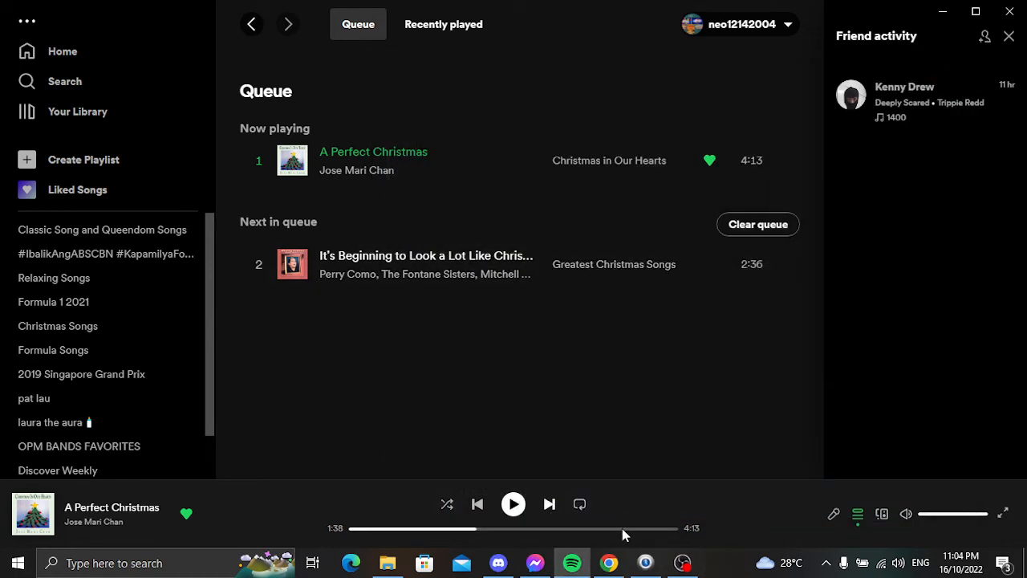
{"action": "mouse_move", "coordinate": [640, 494]}
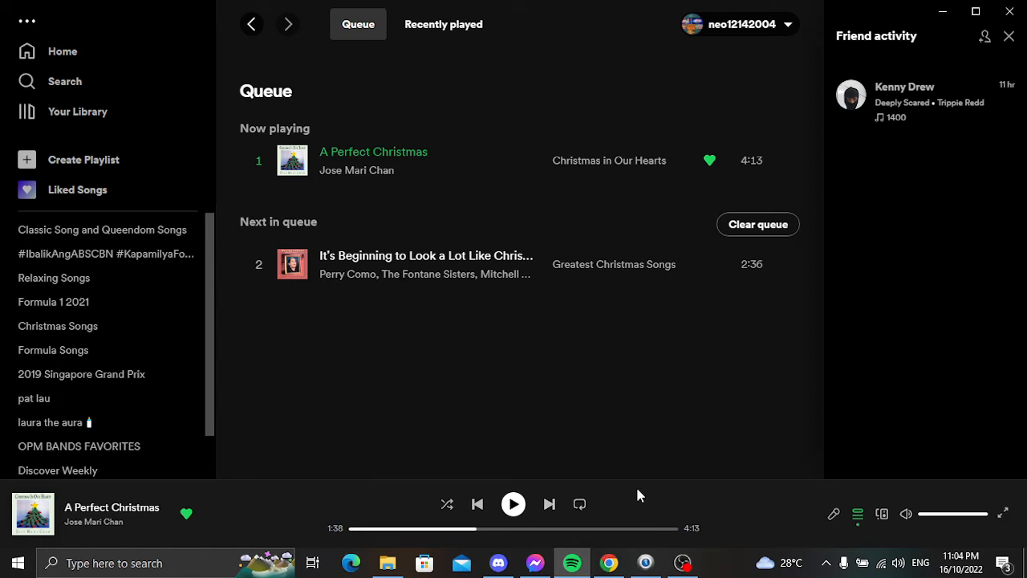
{"action": "left_click", "coordinate": [549, 504]}
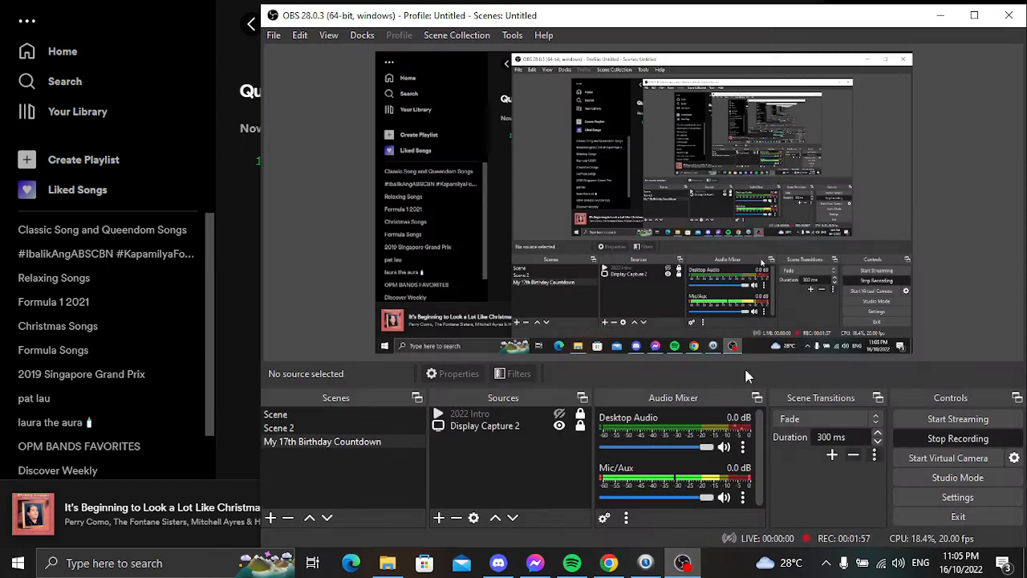
{"action": "mouse_move", "coordinate": [754, 358]}
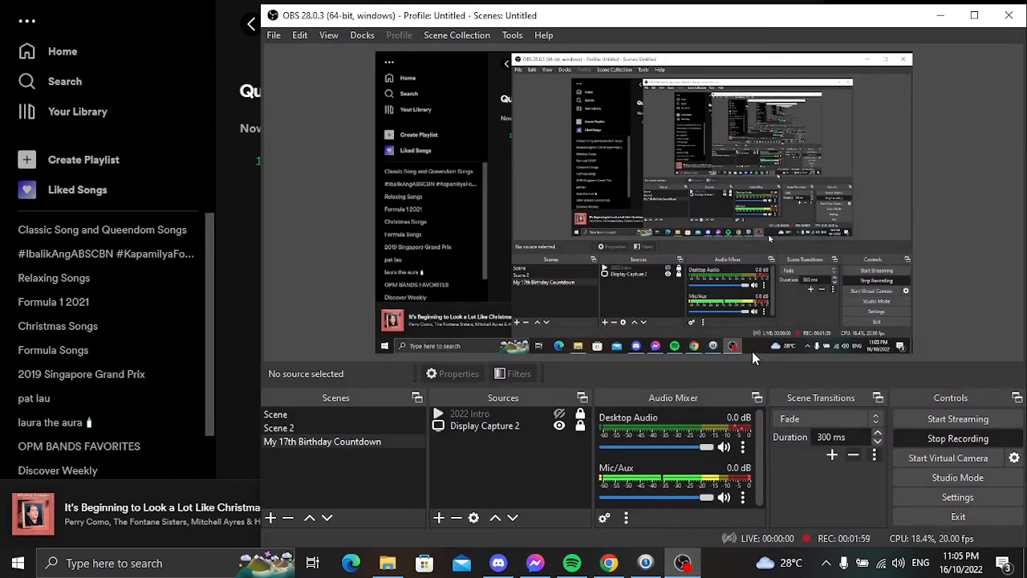